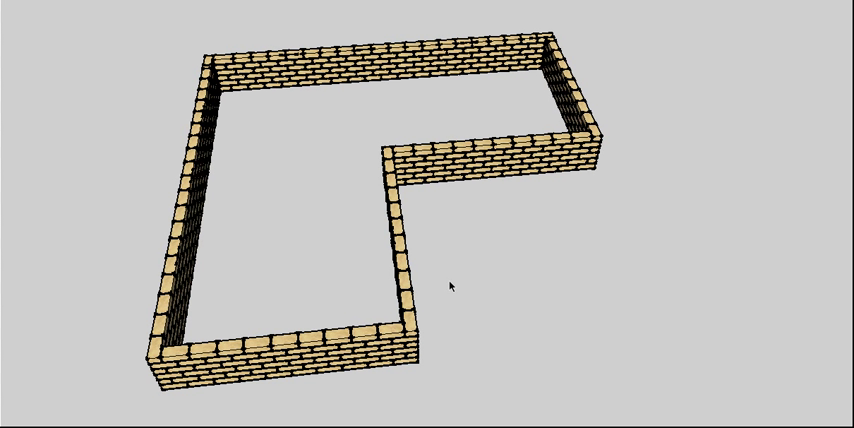
mouse_move(156, 212)
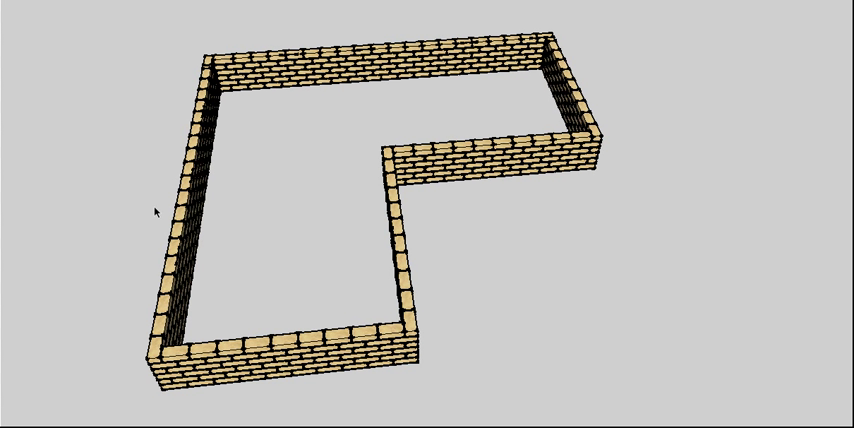
mouse_move(156, 212)
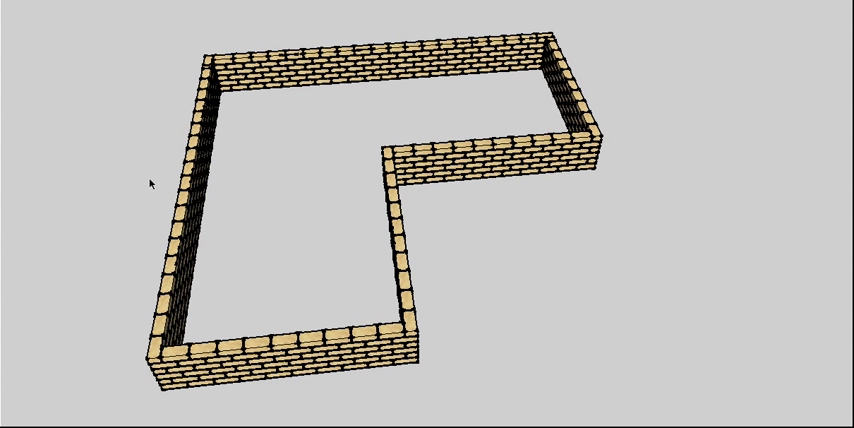
mouse_move(72, 38)
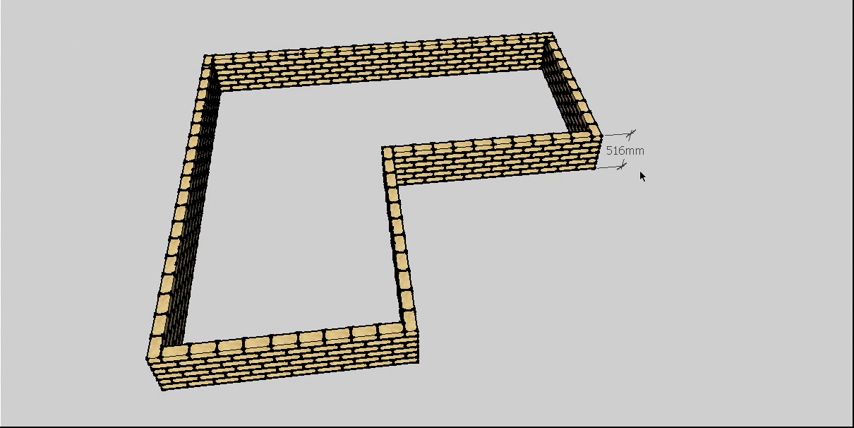
mouse_move(624, 160)
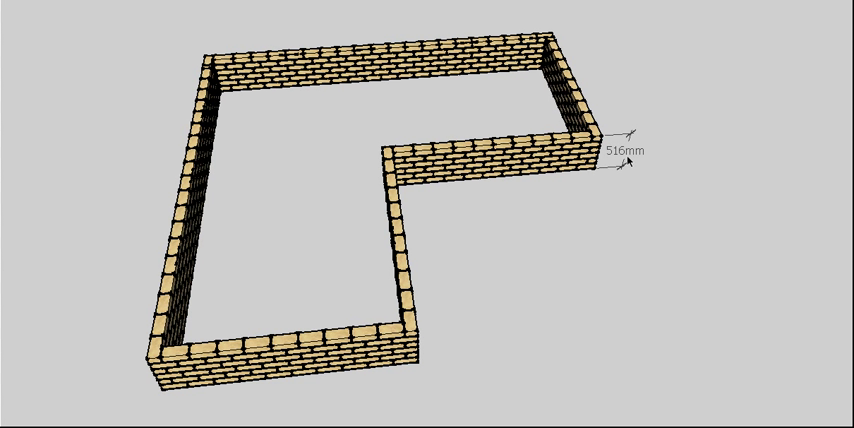
mouse_move(404, 324)
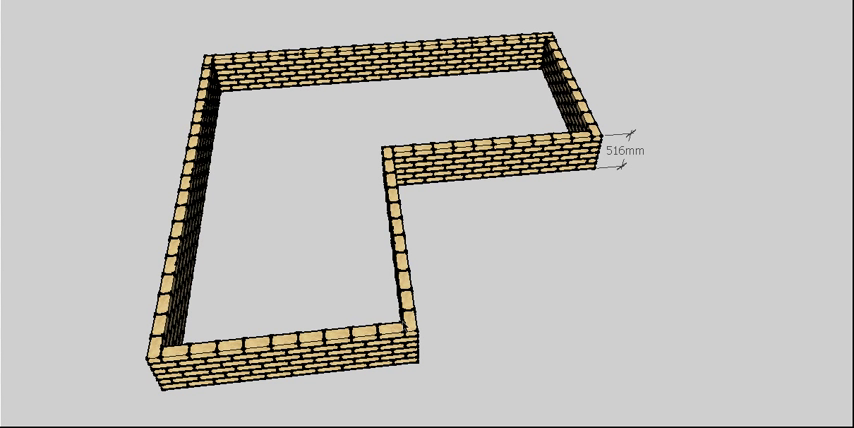
mouse_move(334, 14)
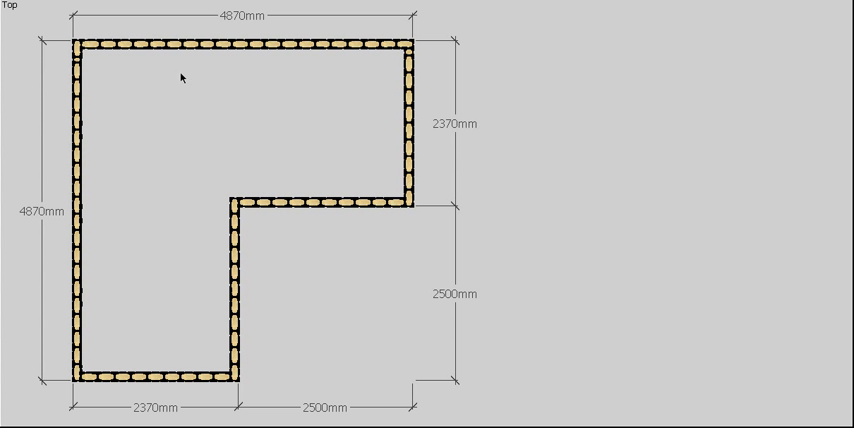
mouse_move(412, 212)
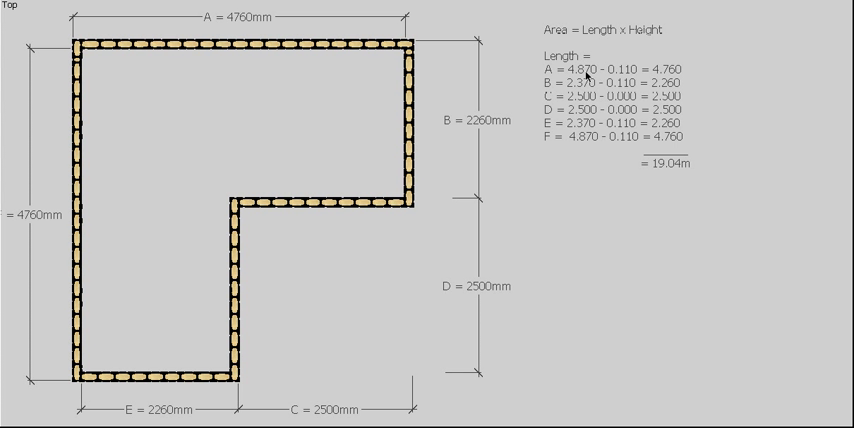
mouse_move(584, 76)
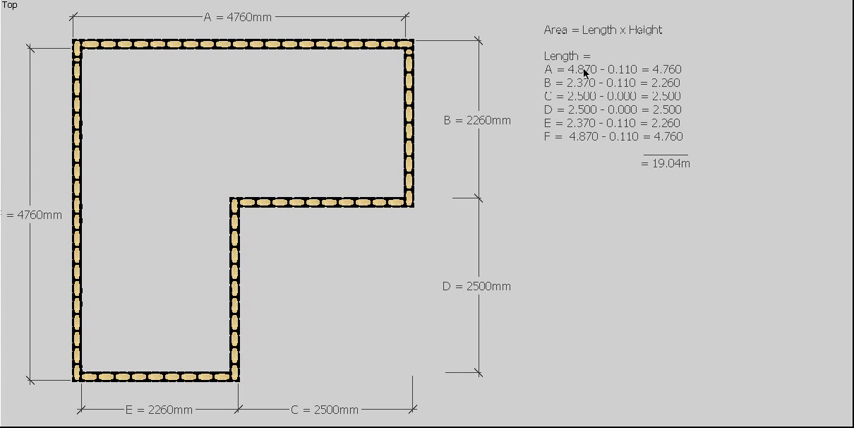
mouse_move(564, 76)
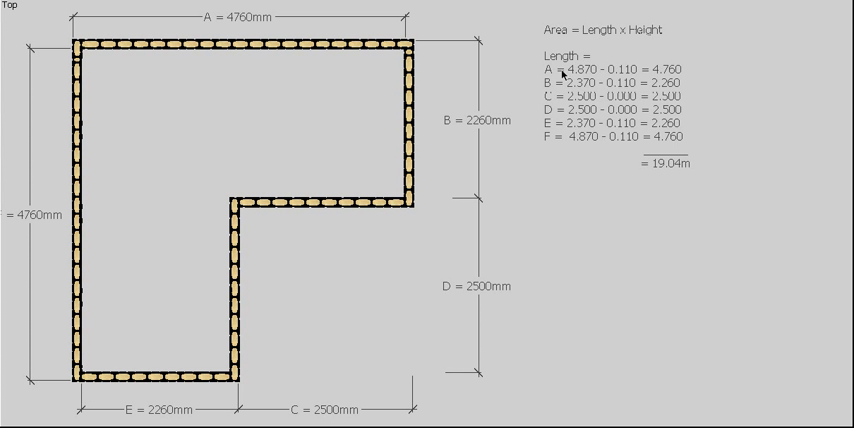
mouse_move(568, 82)
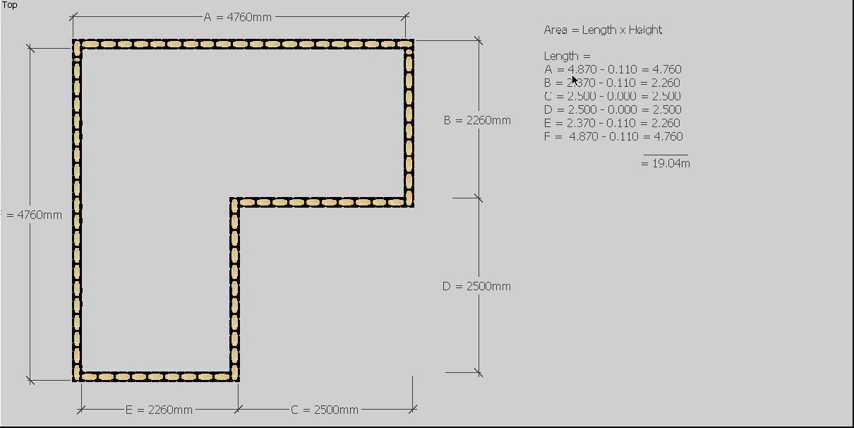
mouse_move(680, 72)
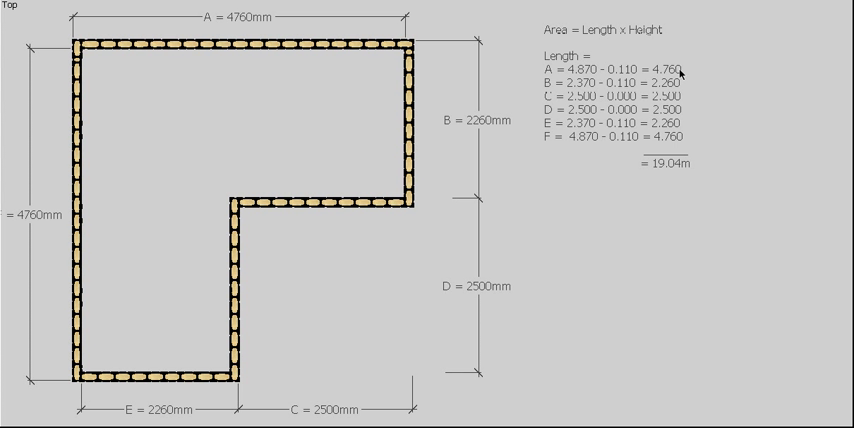
mouse_move(408, 188)
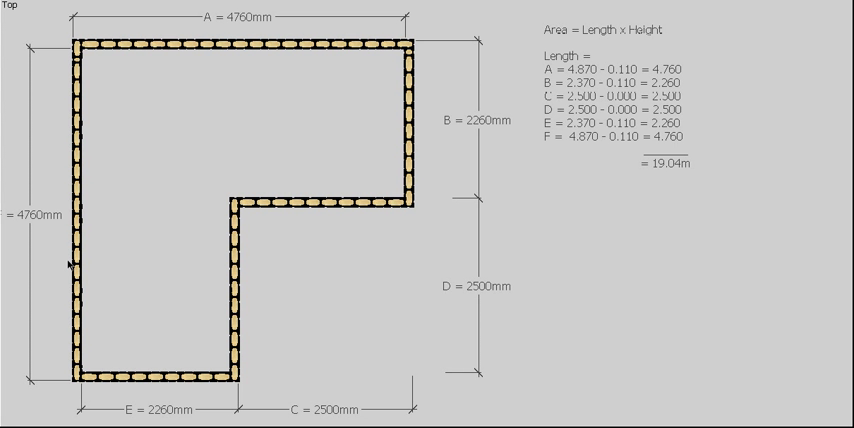
text(19.04 x 0.516 = 9.825m2)
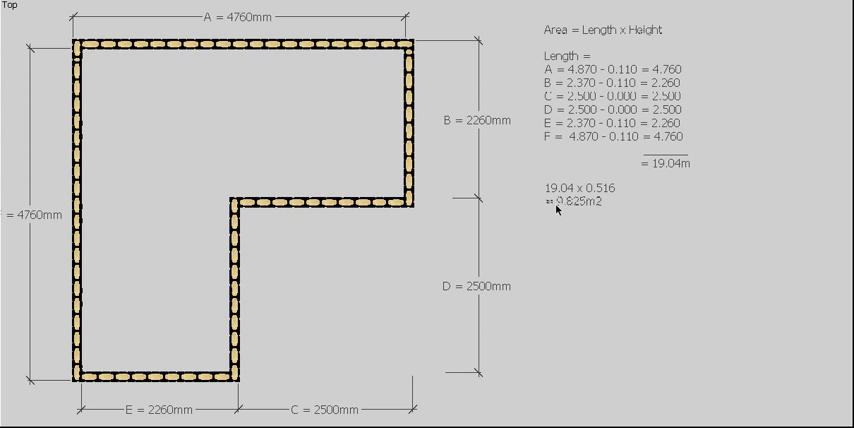
mouse_move(590, 208)
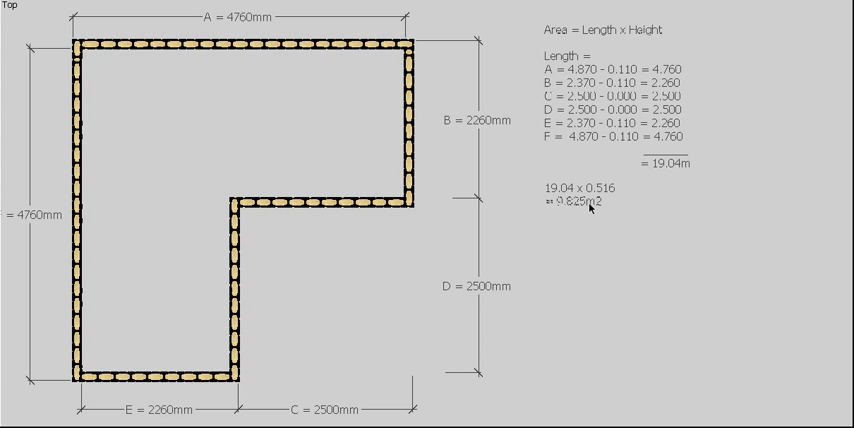
mouse_move(268, 36)
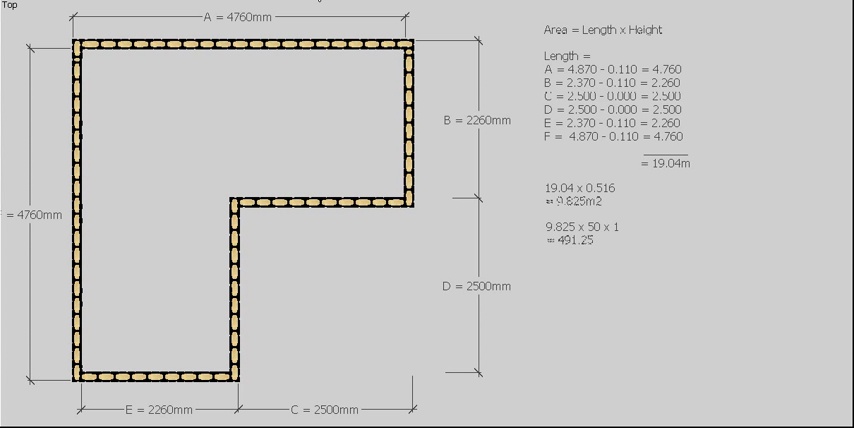
mouse_move(594, 228)
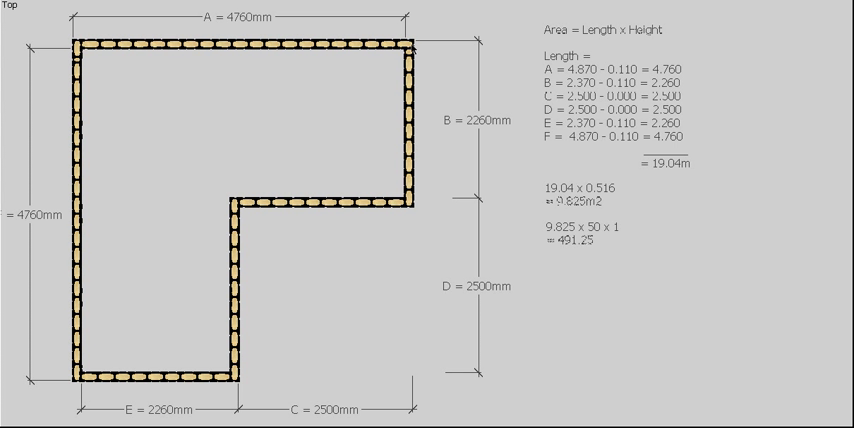
mouse_move(608, 216)
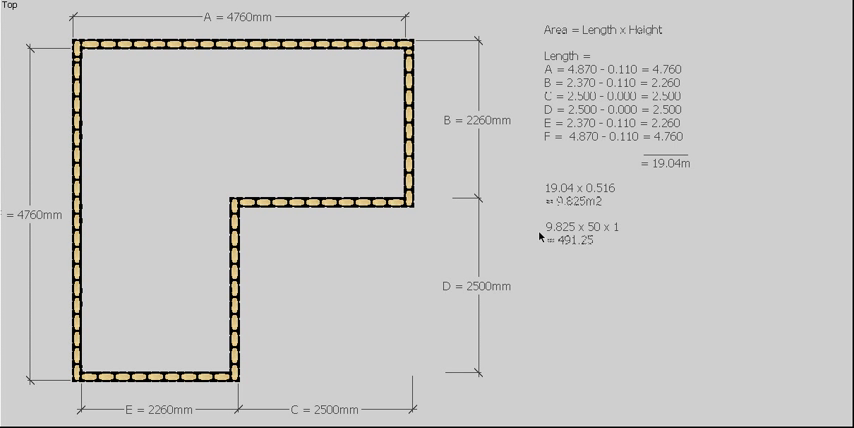
mouse_move(568, 232)
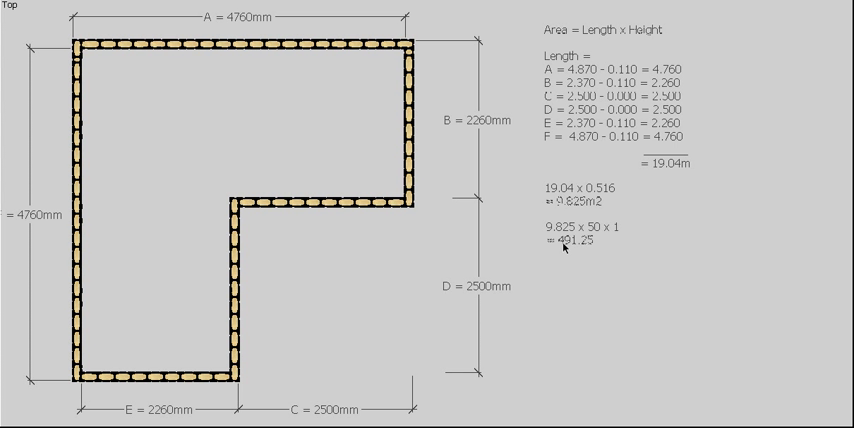
mouse_move(592, 250)
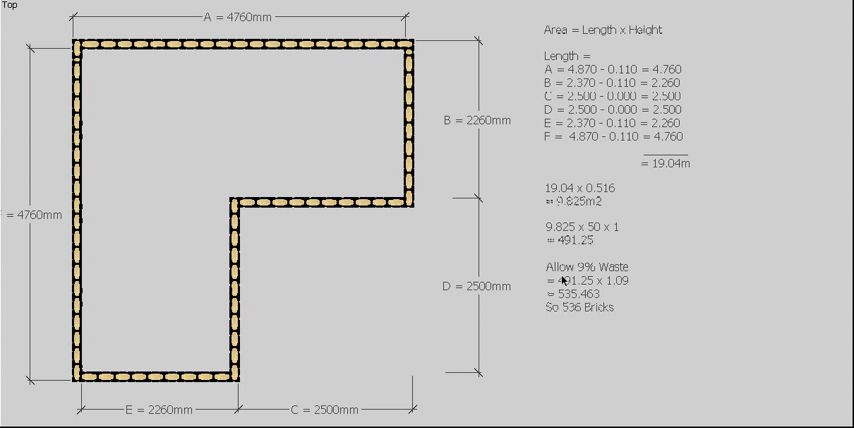
mouse_move(582, 290)
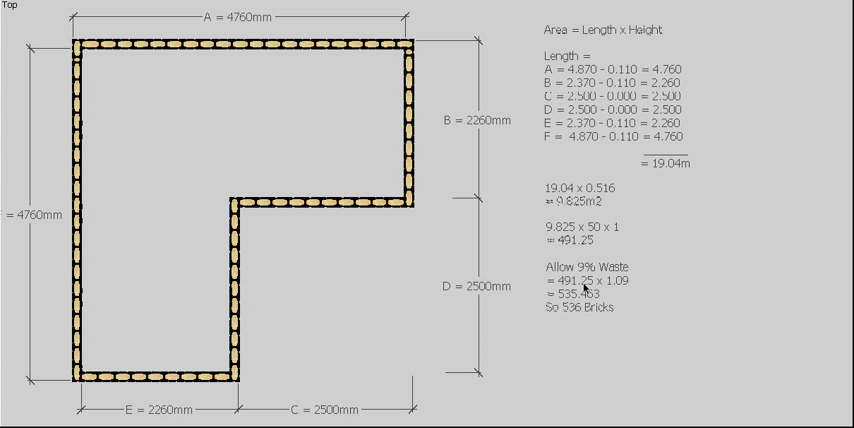
mouse_move(632, 288)
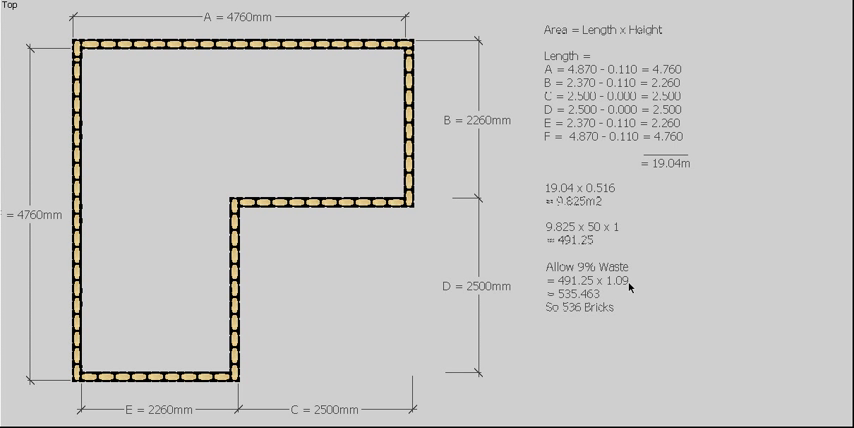
mouse_move(596, 300)
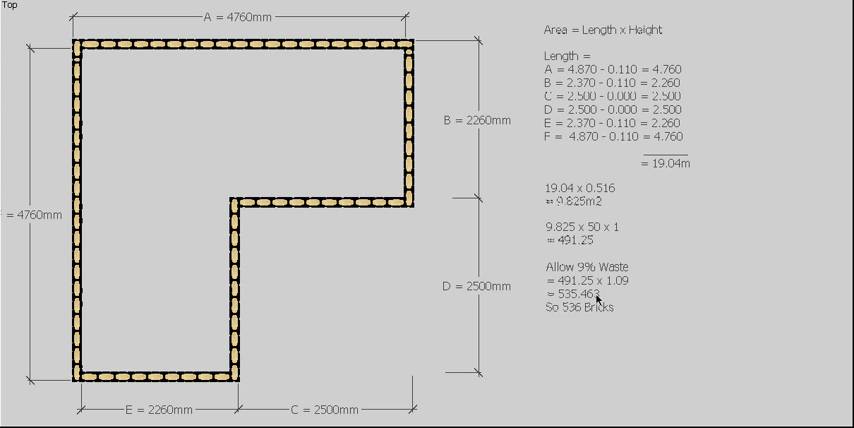
mouse_move(572, 318)
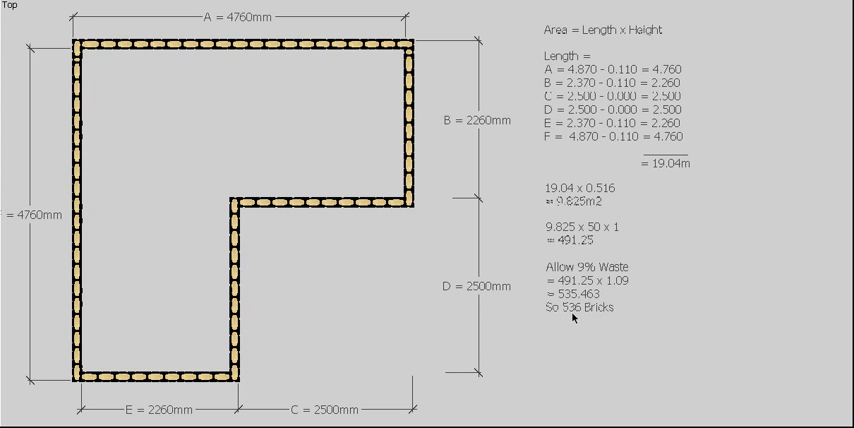